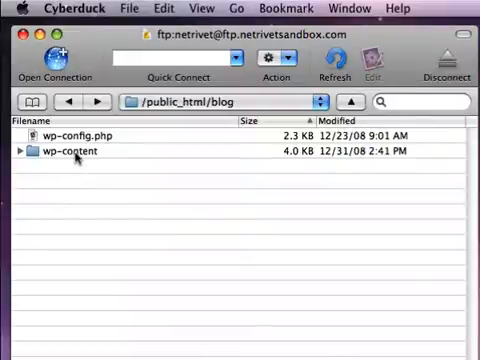
Step: Select wp-content and wp-config.php in Cyberduck, then switch to Safari for WordPress 2.7
left_click(75, 153)
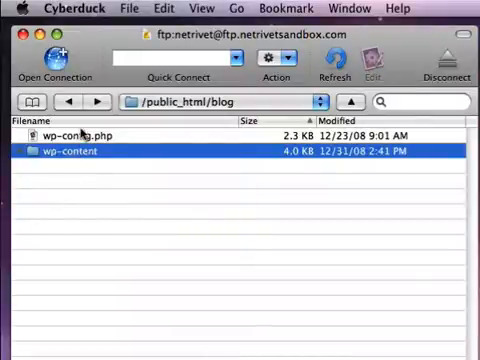
left_click(80, 133)
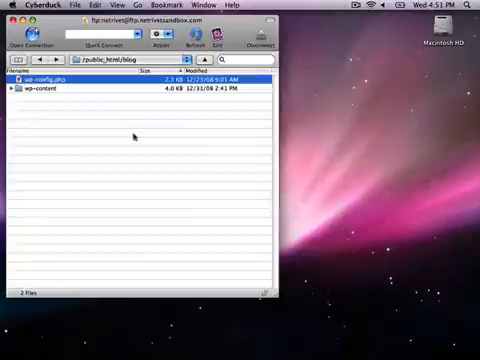
mouse_move(240, 340)
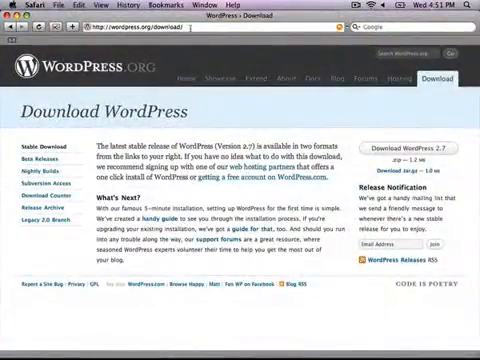
left_click(312, 17)
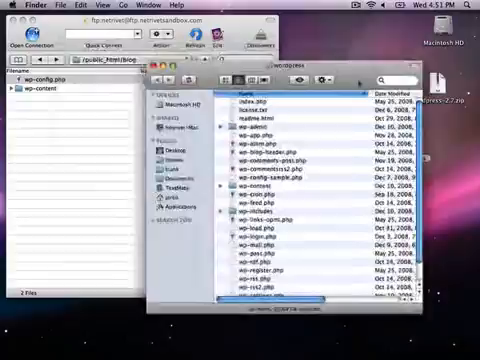
Step: Select all 26 items in the extracted wordpress folder with Cmd+A
key("cmd+a")
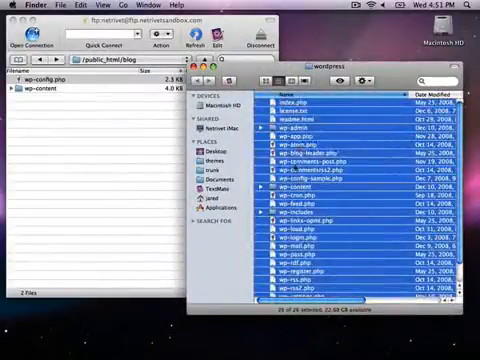